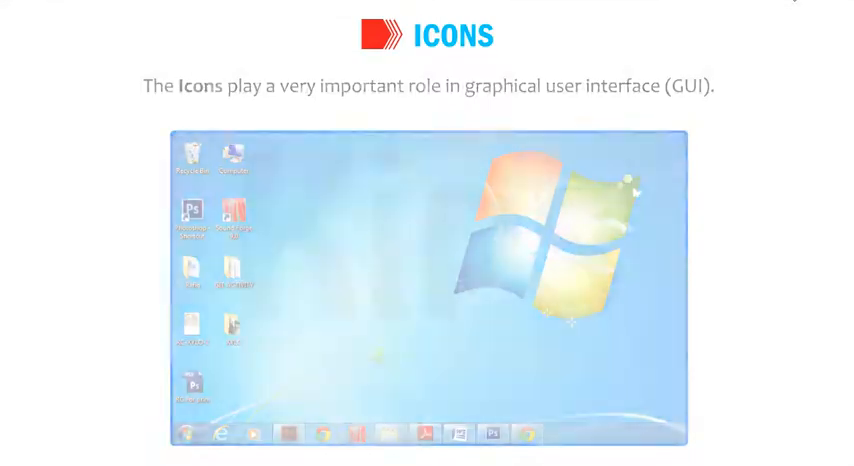
double_click(232, 160)
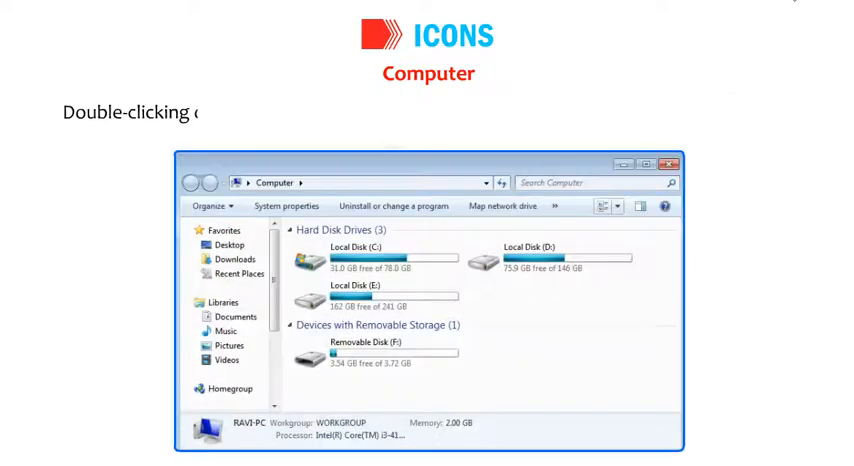